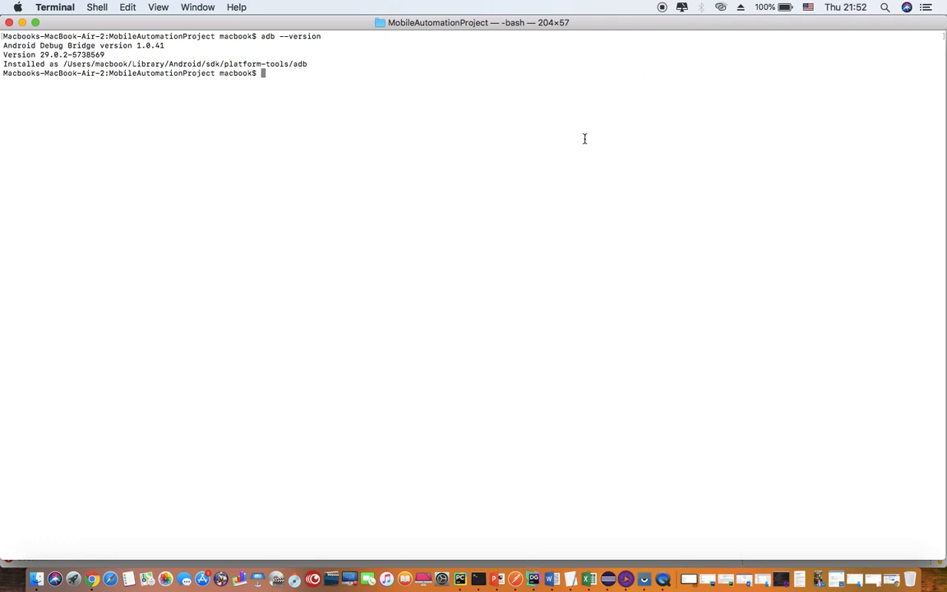
Kill the adb server and start it again so the daemon starts successfully.
text(adb)
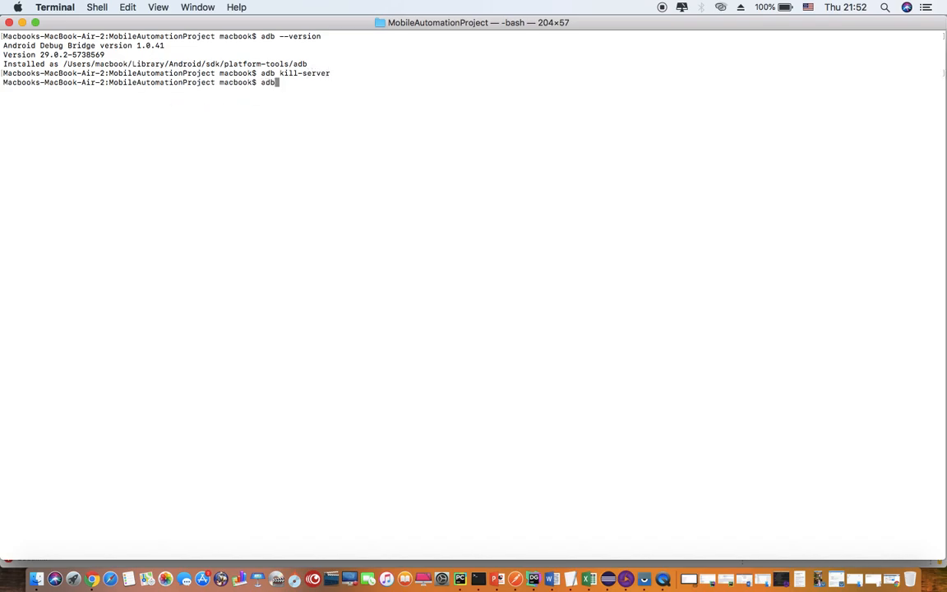
text(start-server)
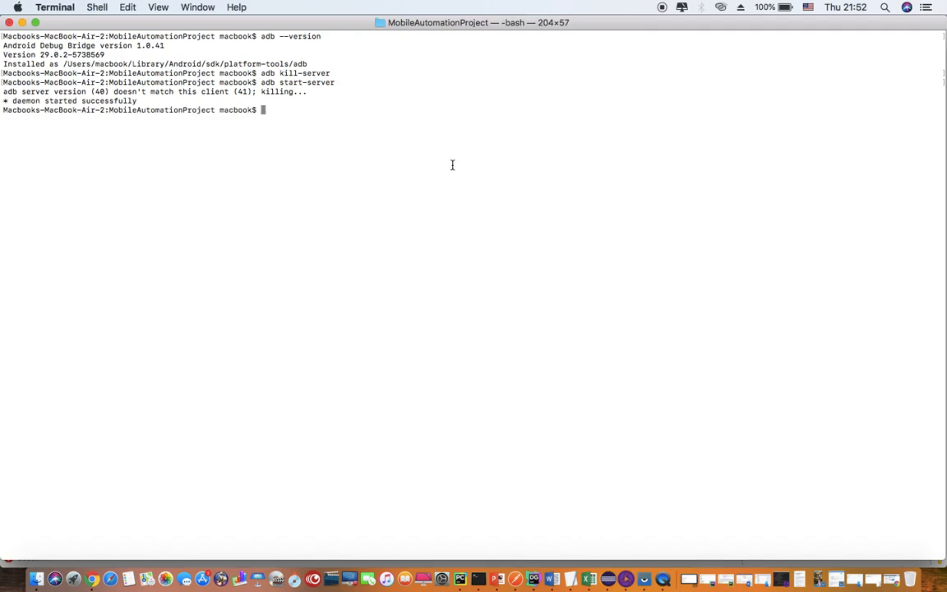
Check the adb version, then attempt adb connect 172.20.10.9:5555, which is refused.
text(adb --version)
text(adb connect 172.20.10.9:5555)
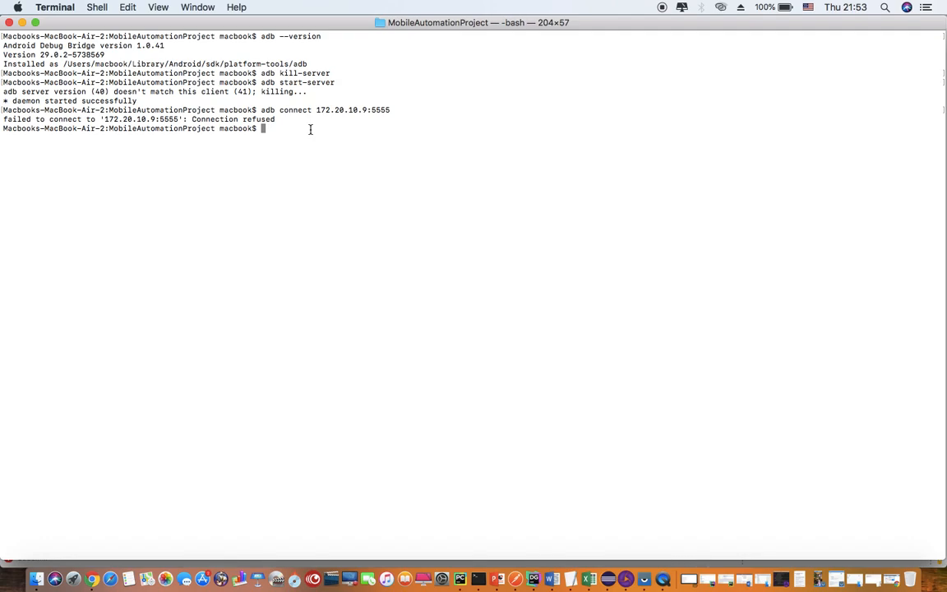
mouse_move(286, 133)
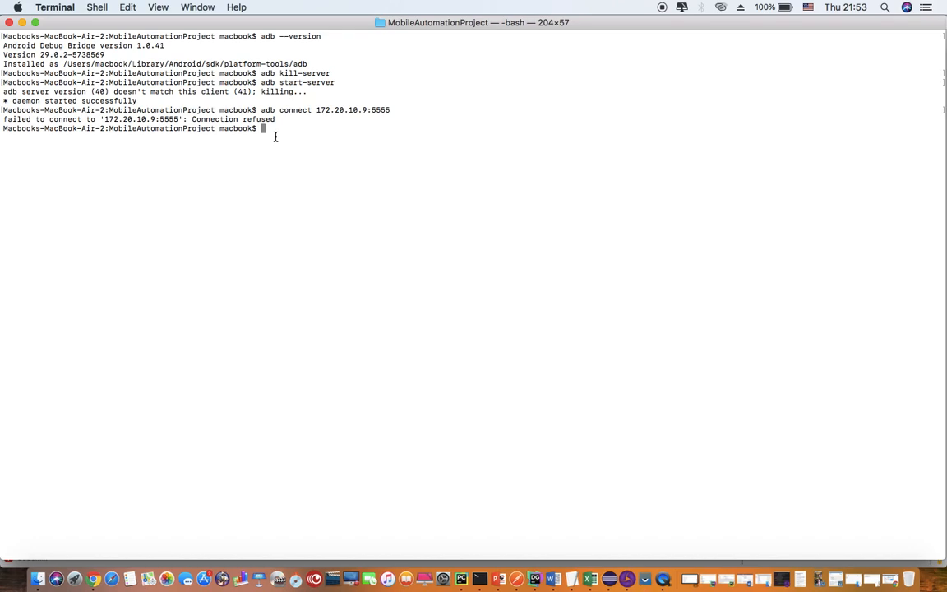
Run adb devices showing only the USB device, then retry the refused connect.
text(adb devices)
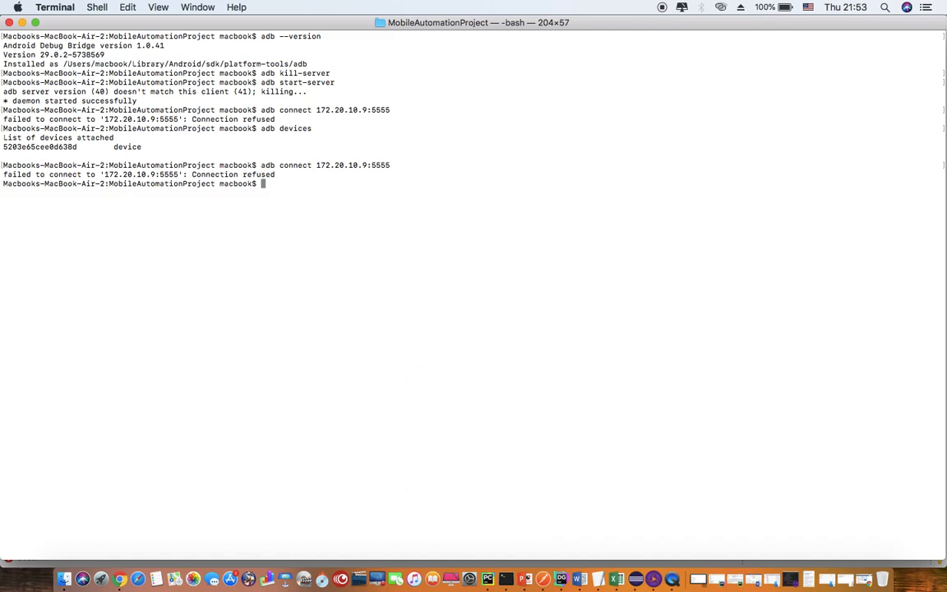
Restart the adb server with adb kill-server followed by adb start-server.
text(adb)
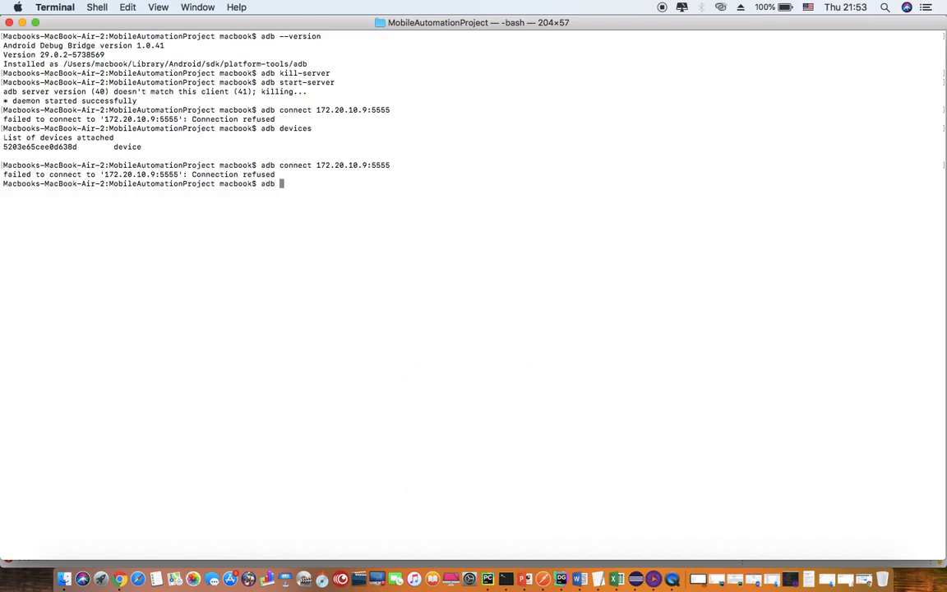
text(kill0)
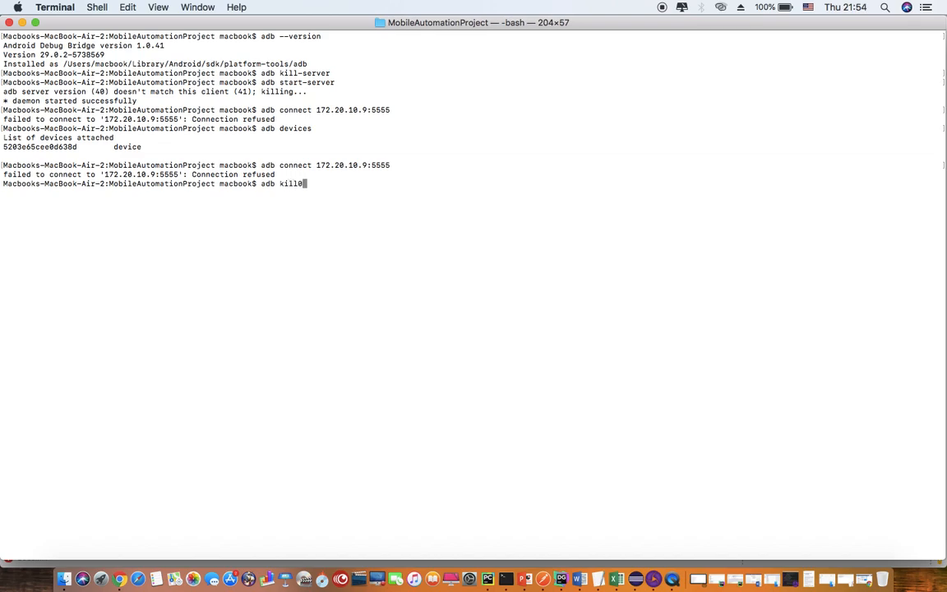
key(Backspace)
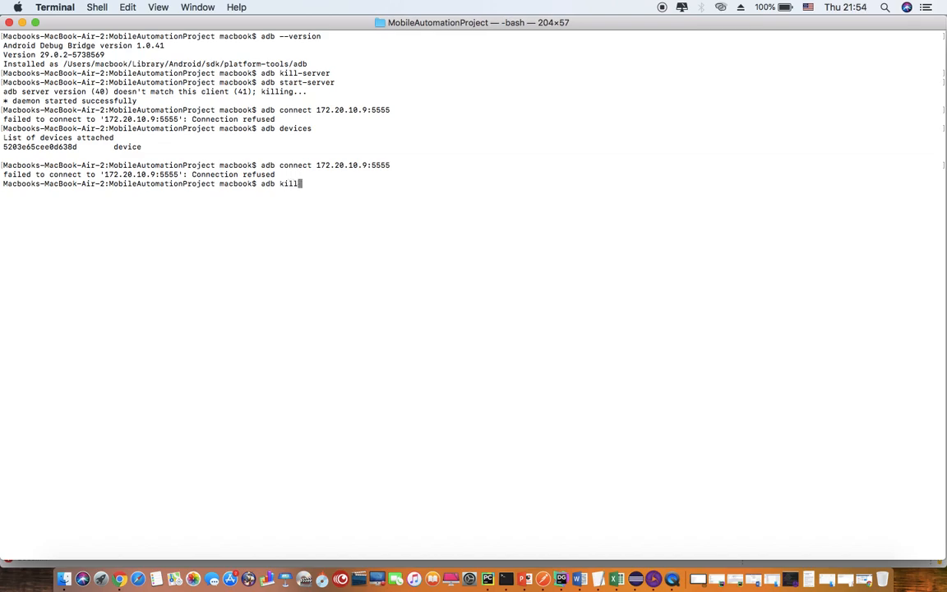
text(-server)
text(adb)
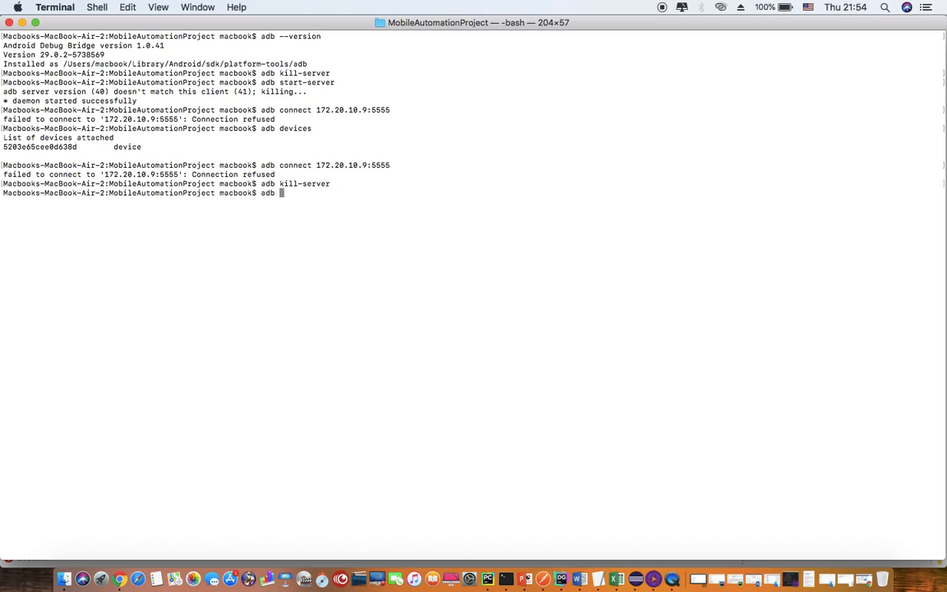
text(start-server)
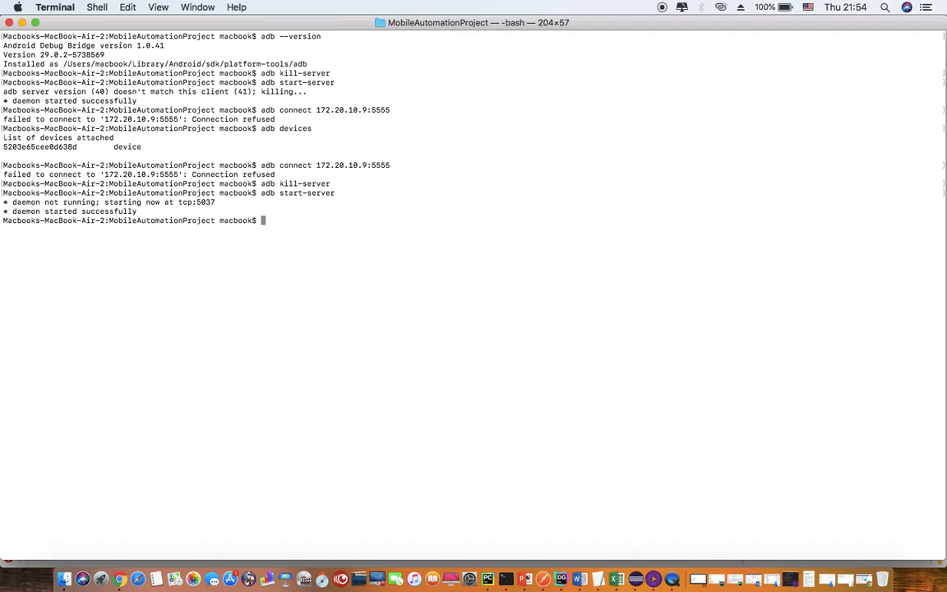
Switch the device to TCP mode with adb tcpip 5555 and prepare the connect command.
text(adb)
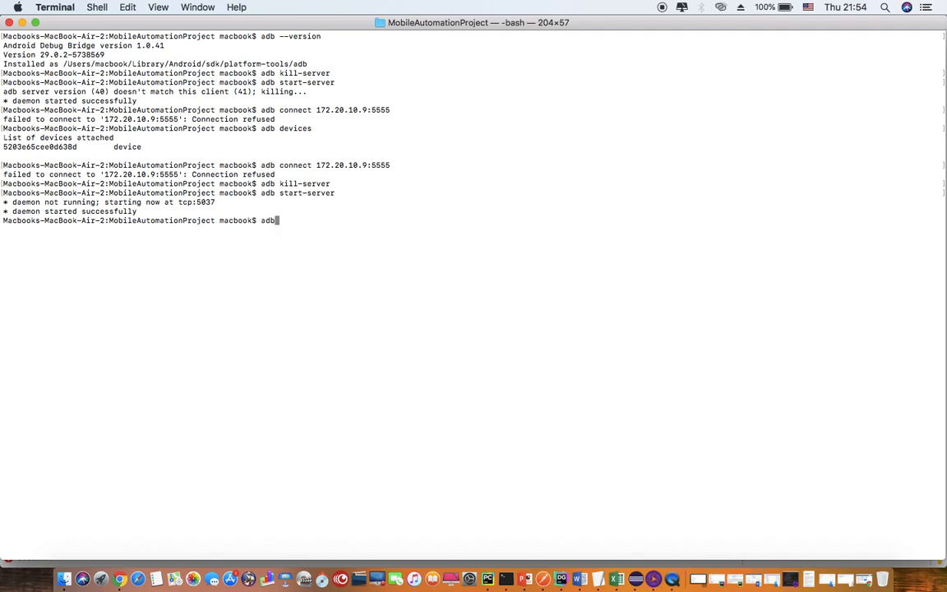
text(tct)
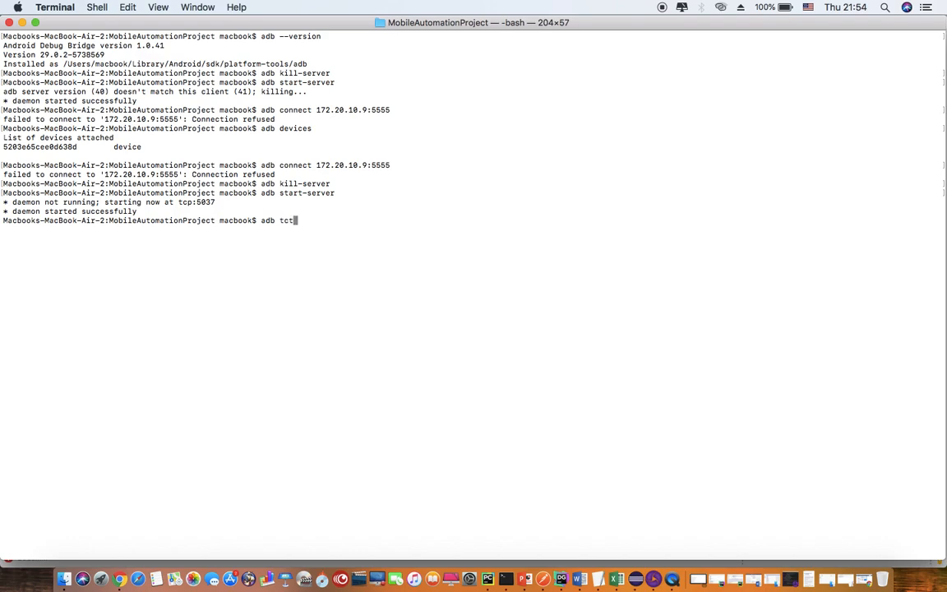
text(pip)
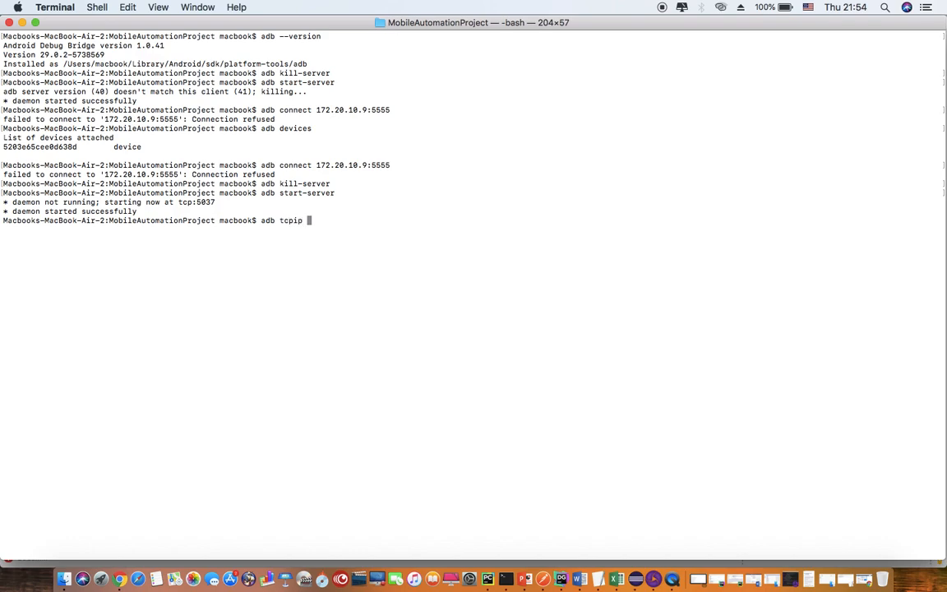
text(5555)
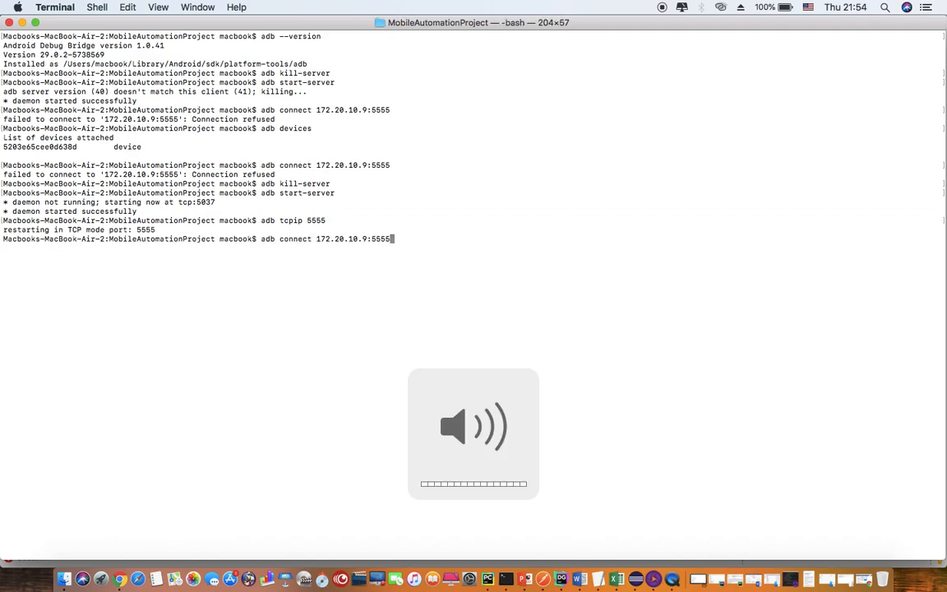
Connect to 172.20.10.9:5555 and run adb devices to list both USB and network devices.
key(enter)
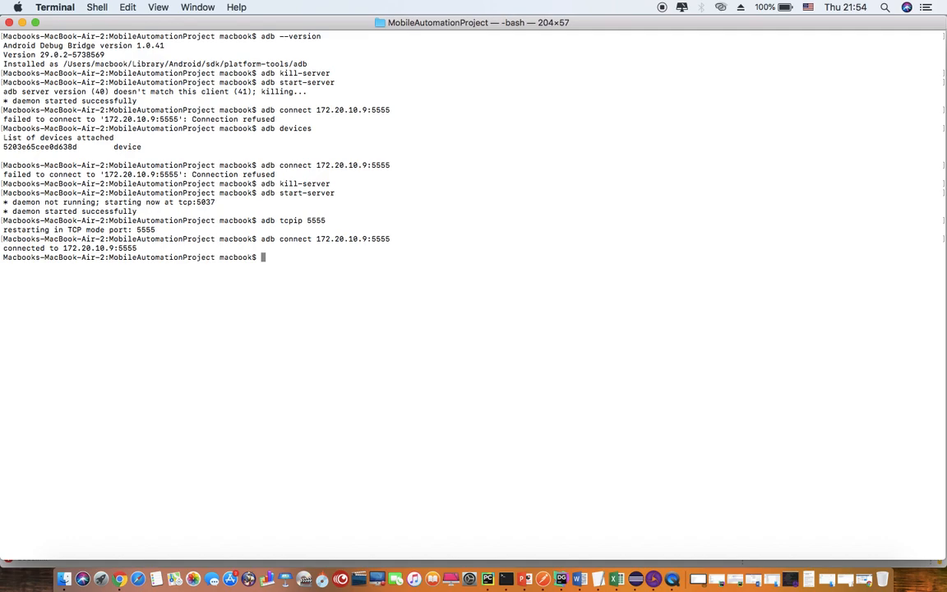
text(d)
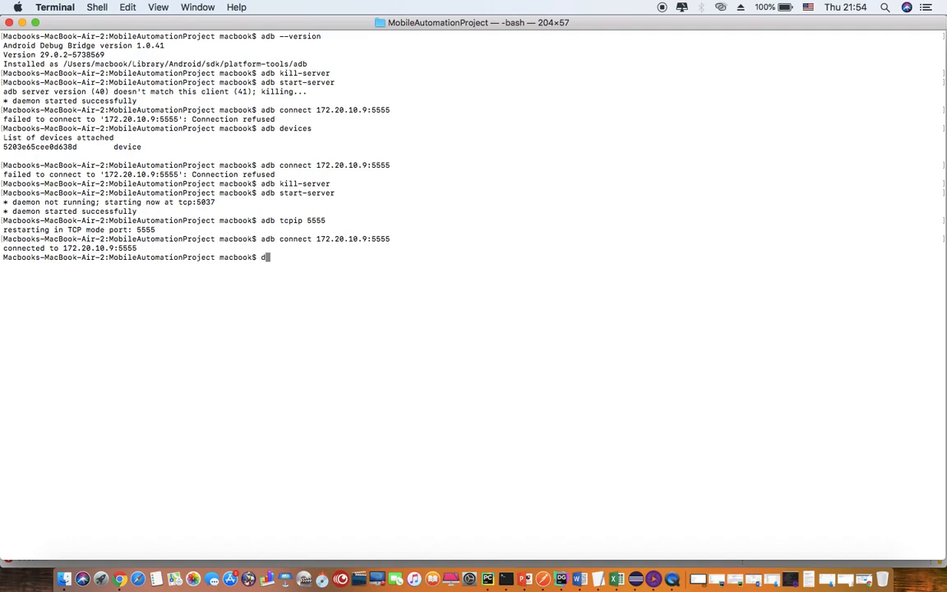
text(evices)
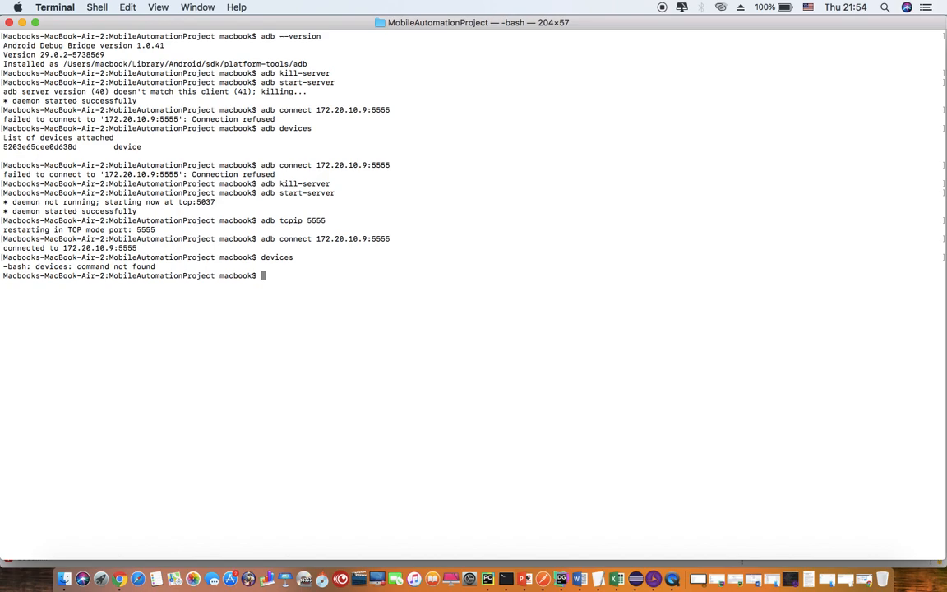
text(adb d)
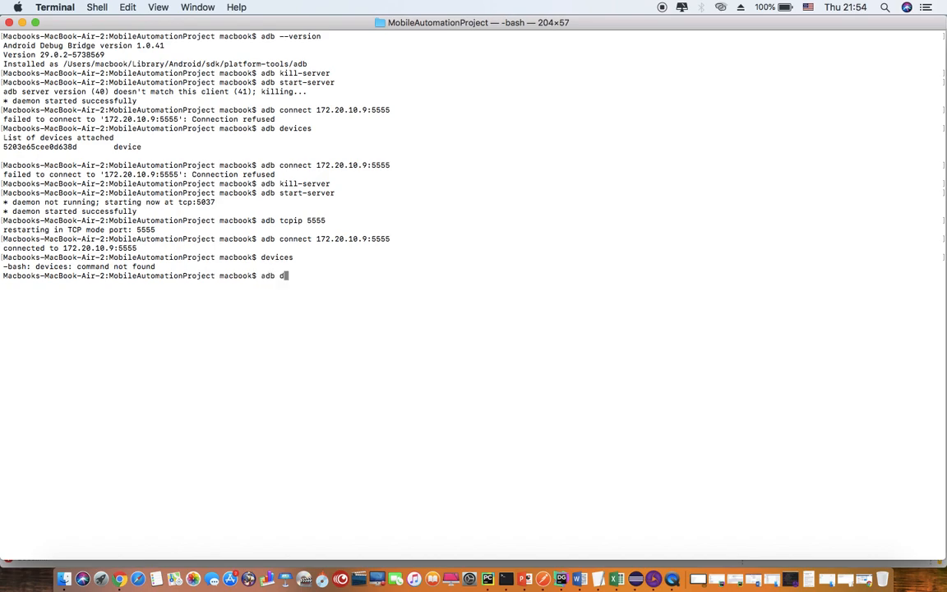
text(ev)
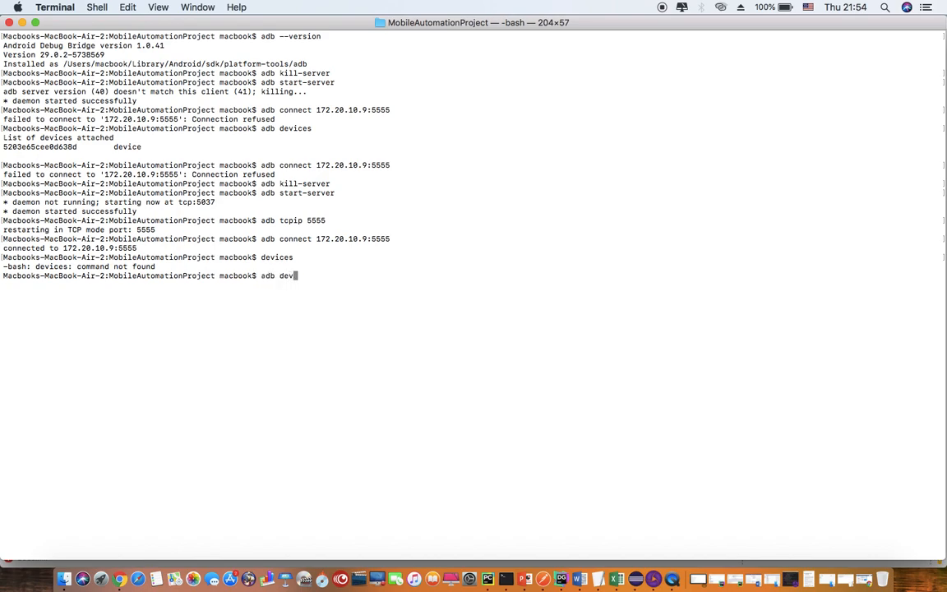
key(Return)
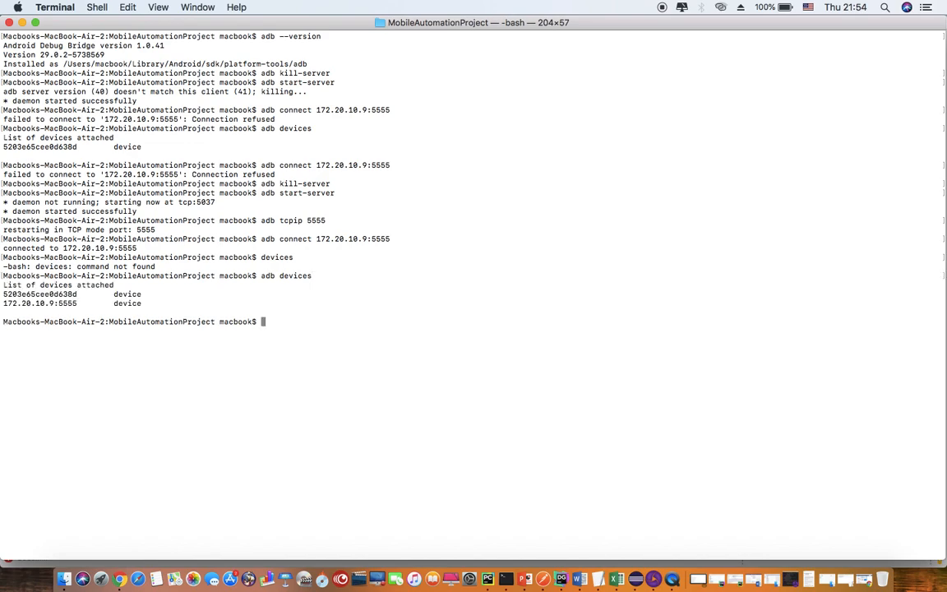